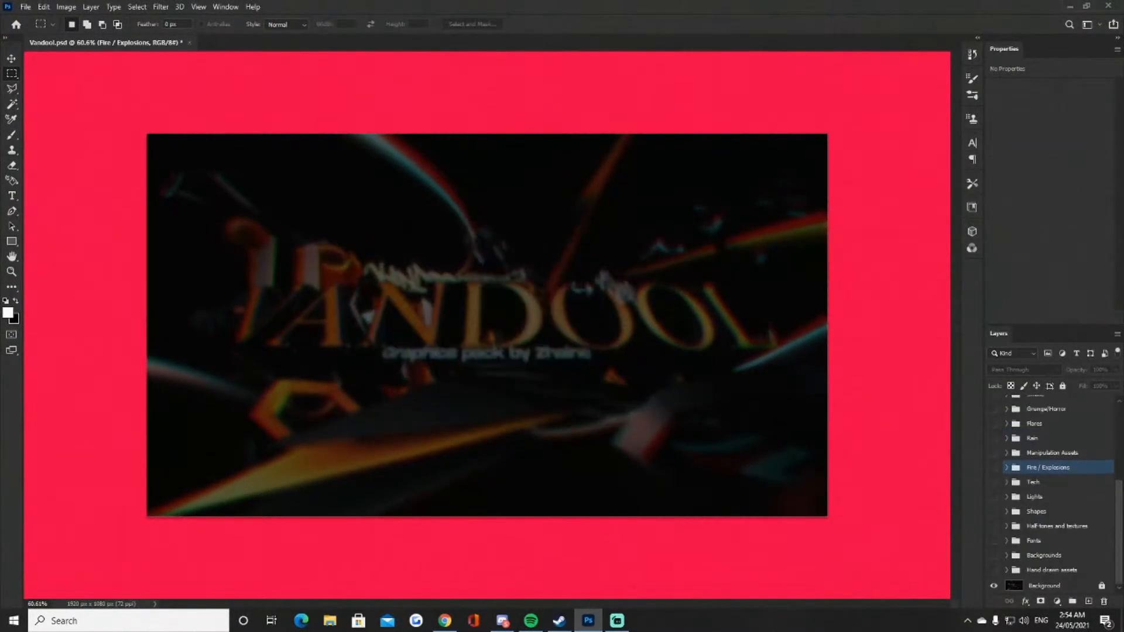
Step: Make the Shapes asset group visible in the Layers panel to preview its contents
click(1036, 511)
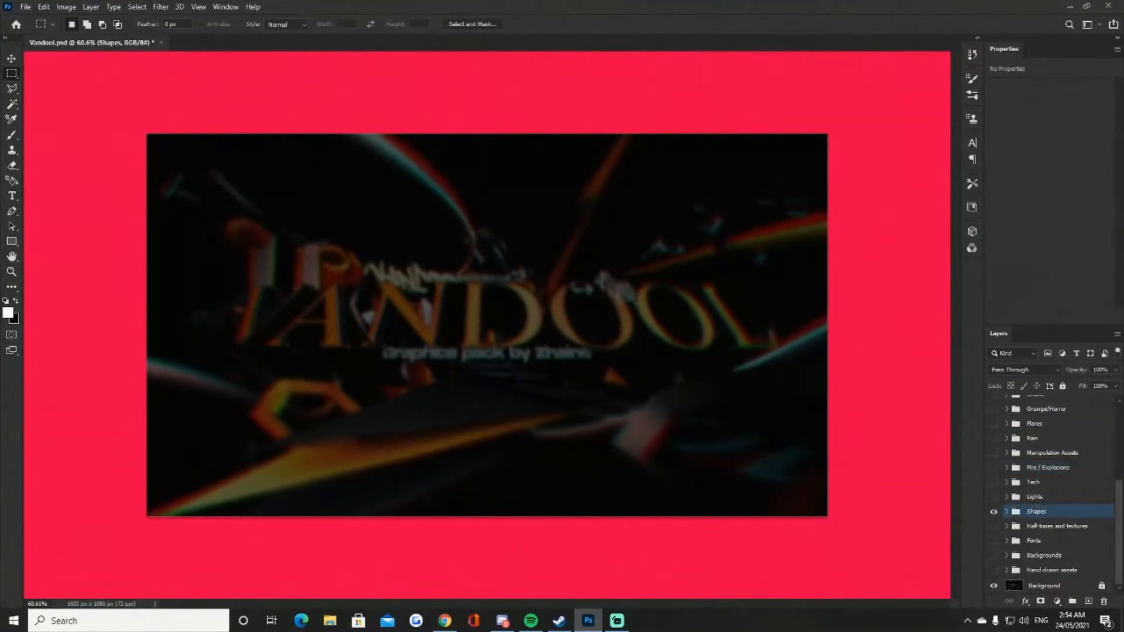